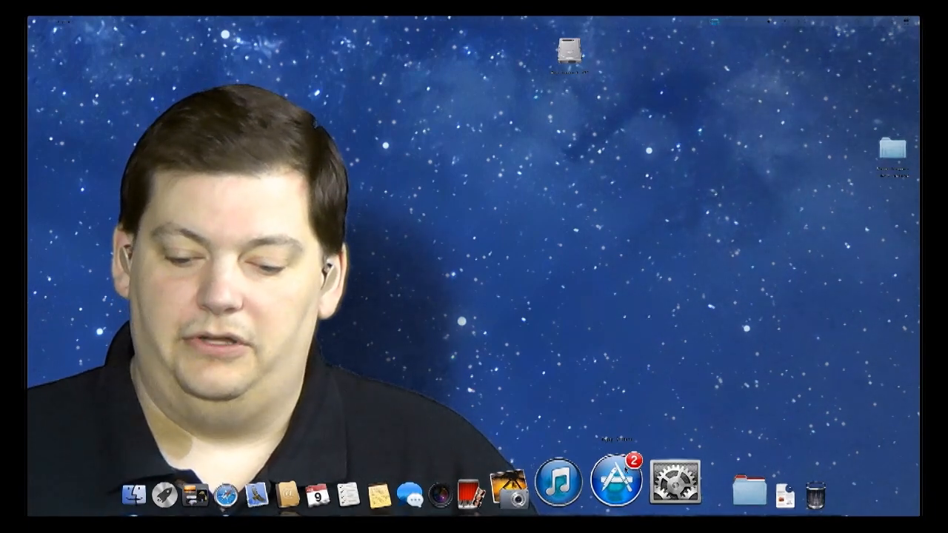
Launch the Mac App Store from the Dock, triggering an administrator credentials prompt
left_click(613, 488)
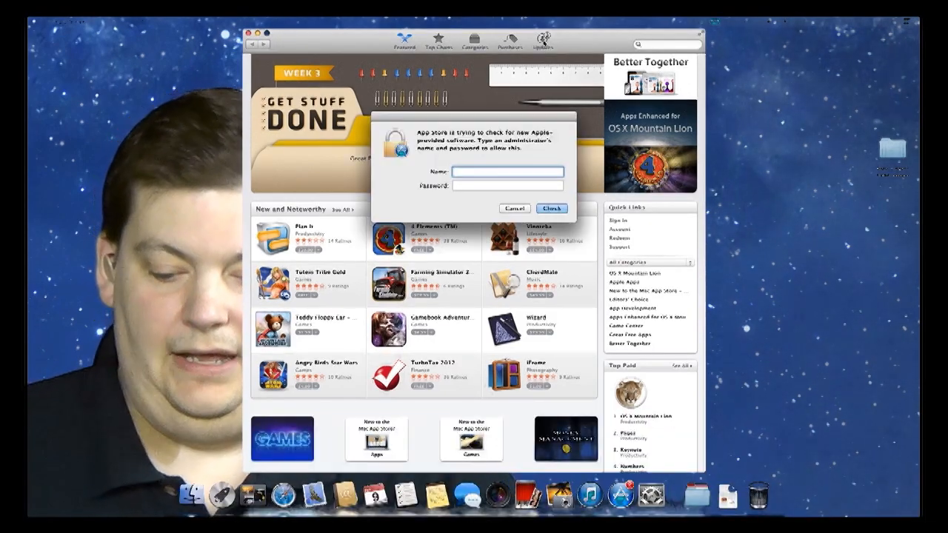
Enter administrator name 'Mike' and show the Updates page listing two available updates
type("Mike")
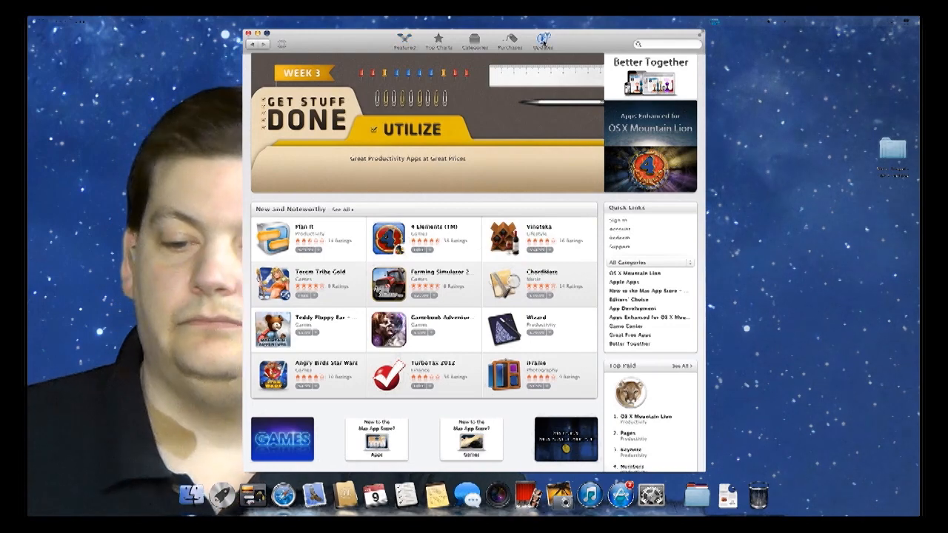
left_click(545, 42)
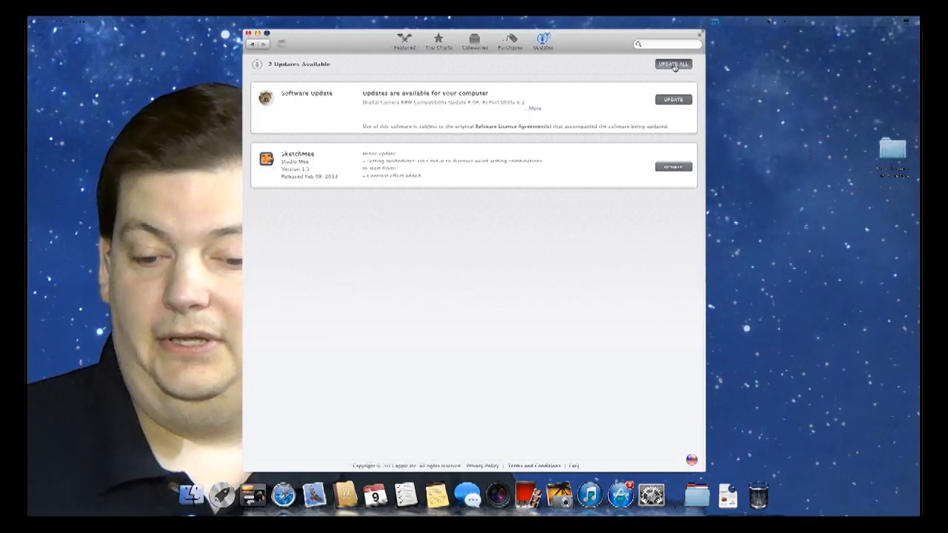
Choose Update All and sign in with the Apple ID to install both pending updates
left_click(678, 60)
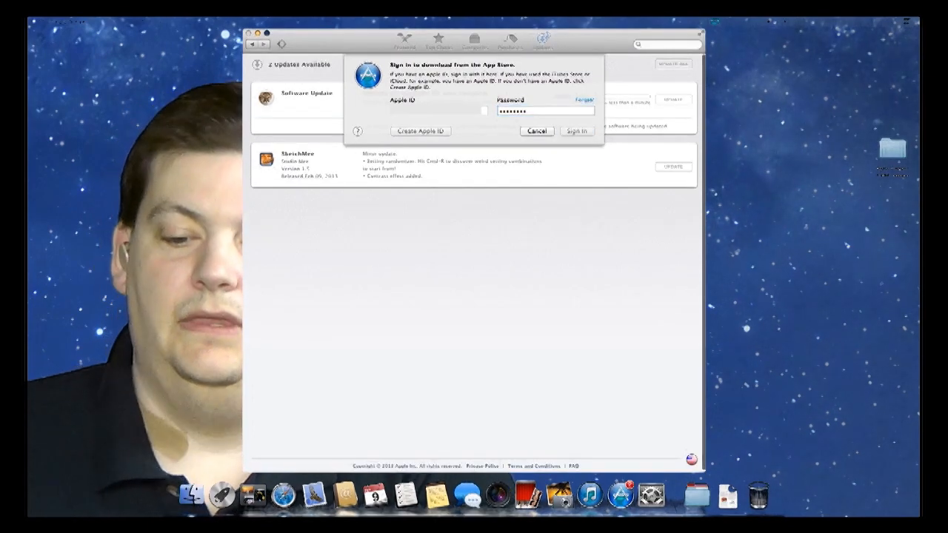
left_click(578, 130)
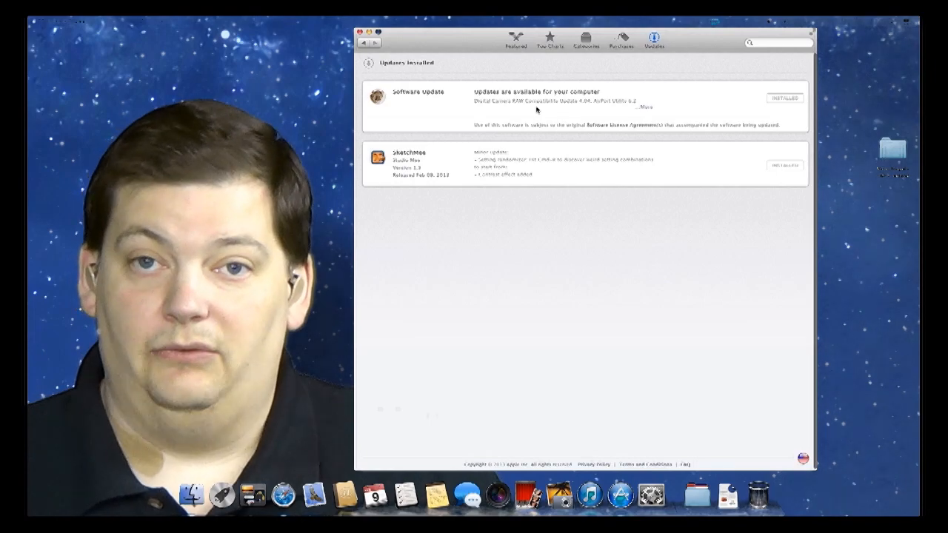
mouse_move(601, 175)
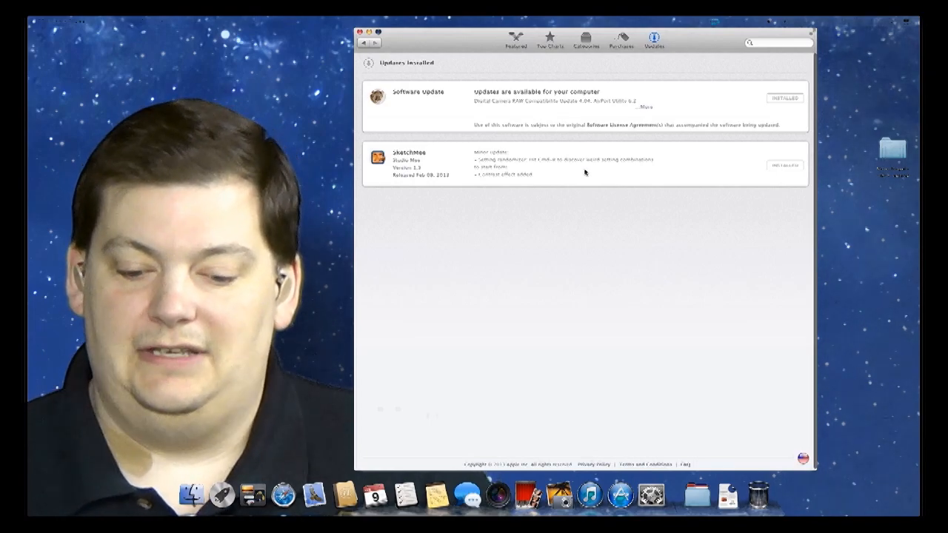
mouse_move(613, 491)
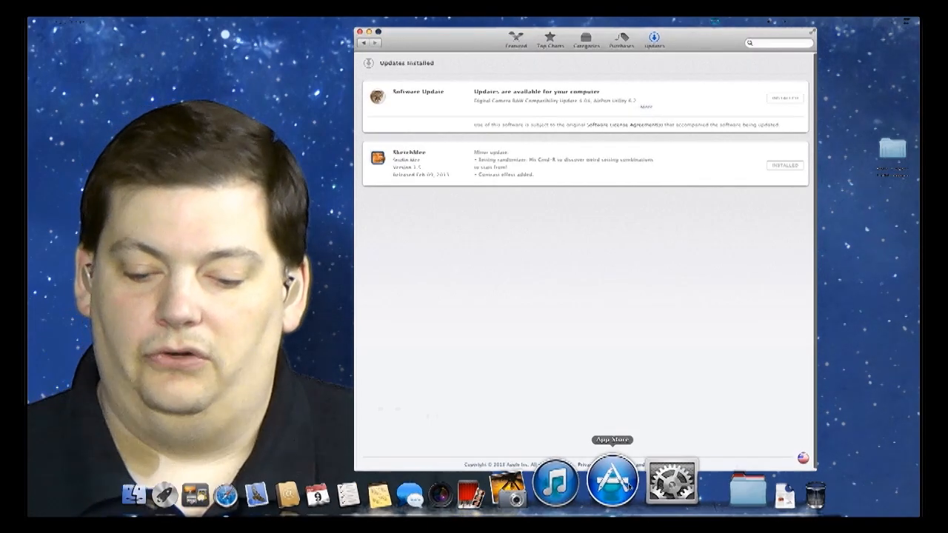